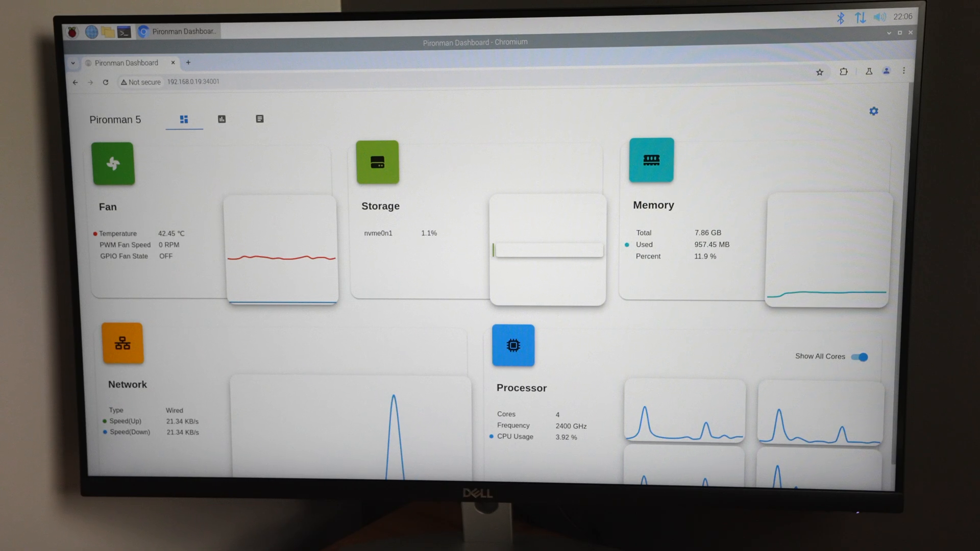
View the History chart, then bring up the dashboard Settings dialog.
left_click(221, 119)
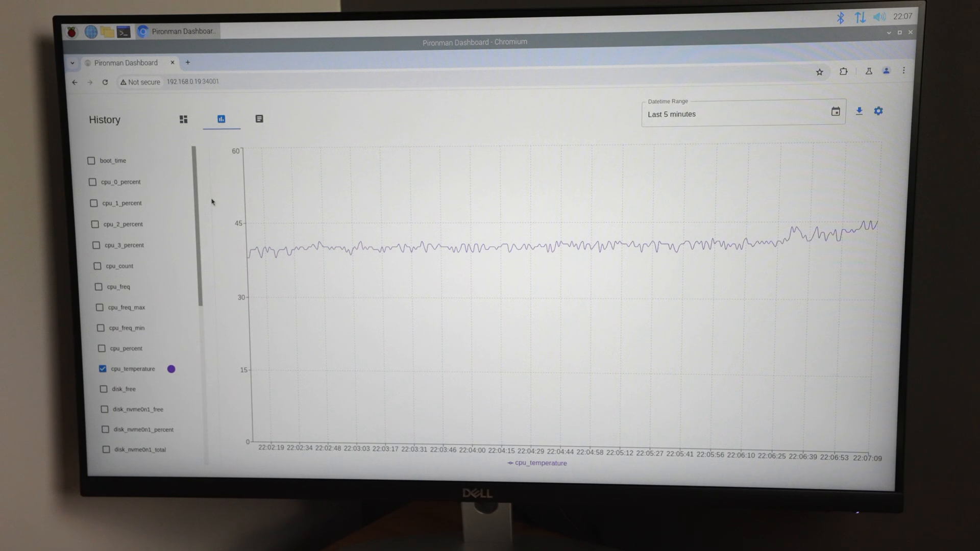
left_click(878, 111)
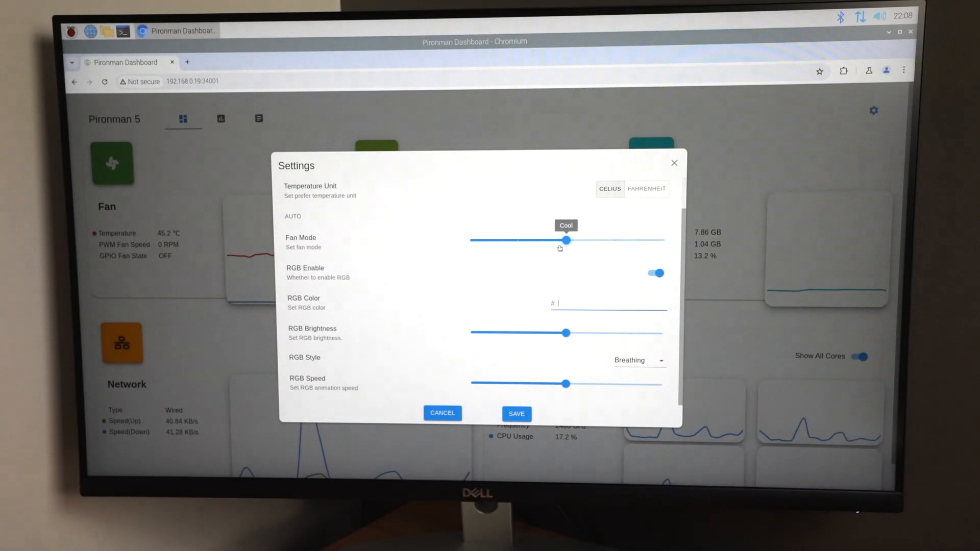
Enter ff0000 as the RGB colour.
type("ff0000")
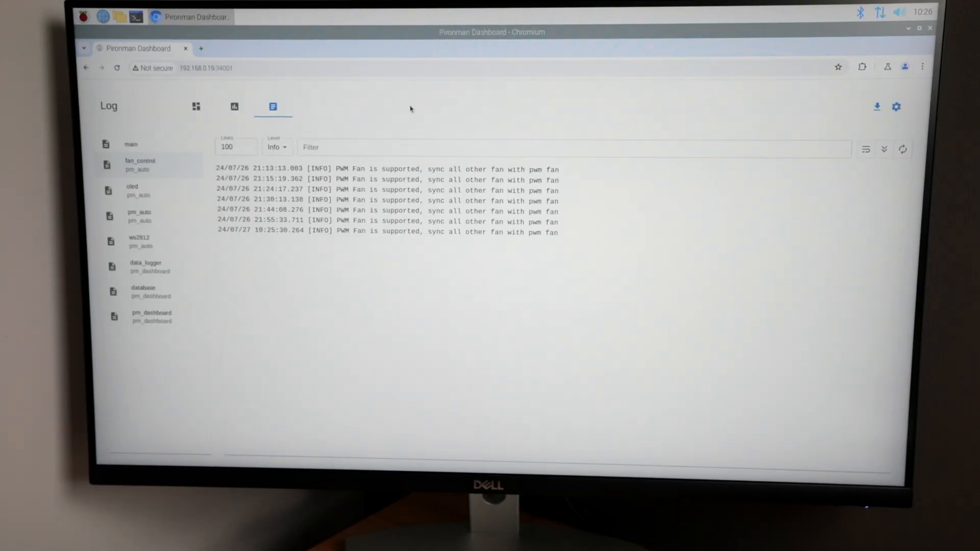
mouse_move(896, 107)
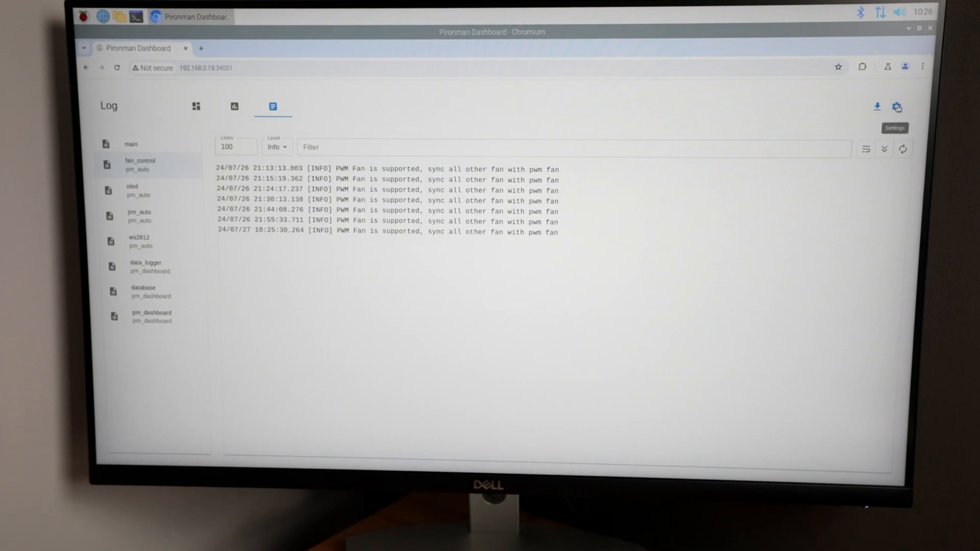
Open Settings and set Fan Mode to its maximum level.
left_click(896, 106)
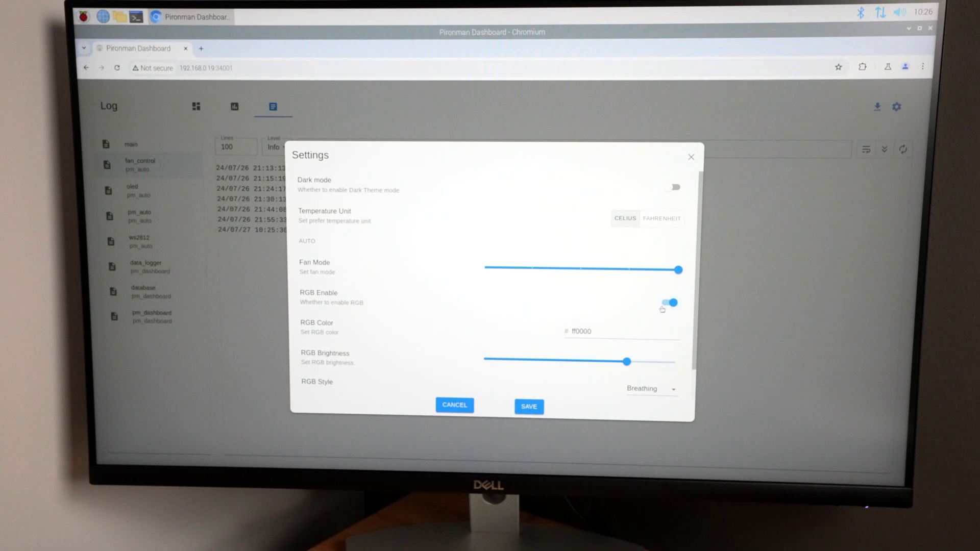
left_click(528, 406)
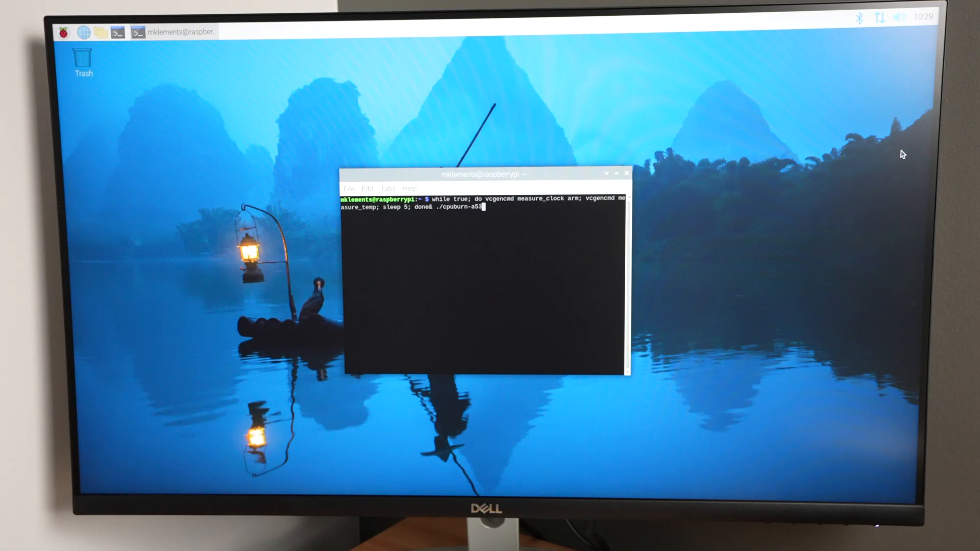
Run the vcgencmd frequency/temperature logging loop with ./cpuburn-a53 in the background.
key("Return")
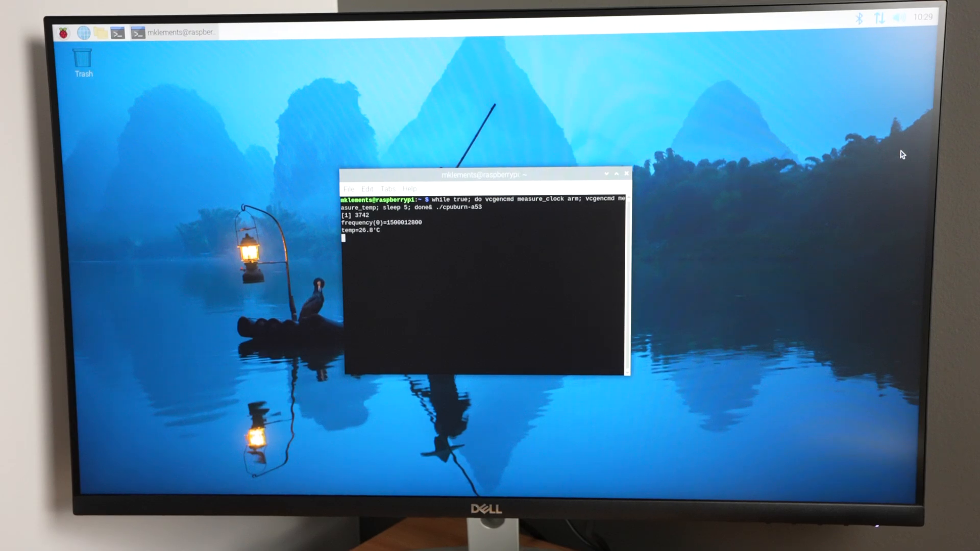